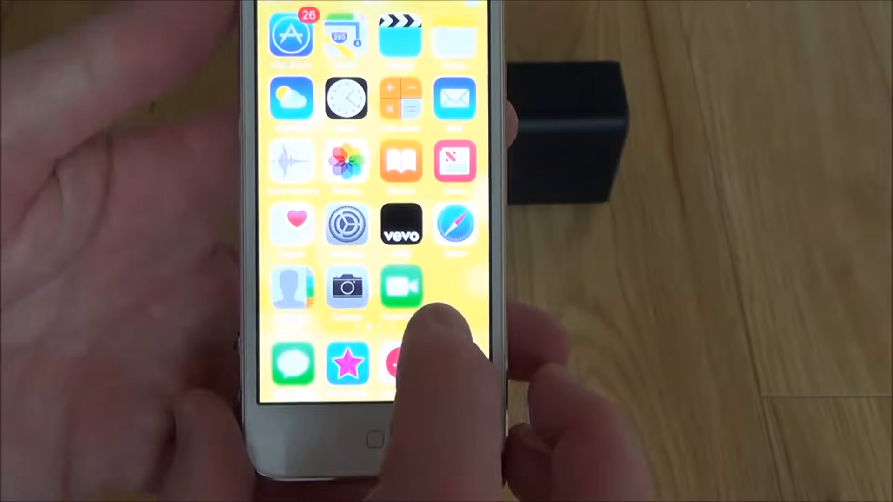
# Show the iPod's Bluetooth page in iOS Settings with Bluetooth switched off
pyautogui.click(346, 227)
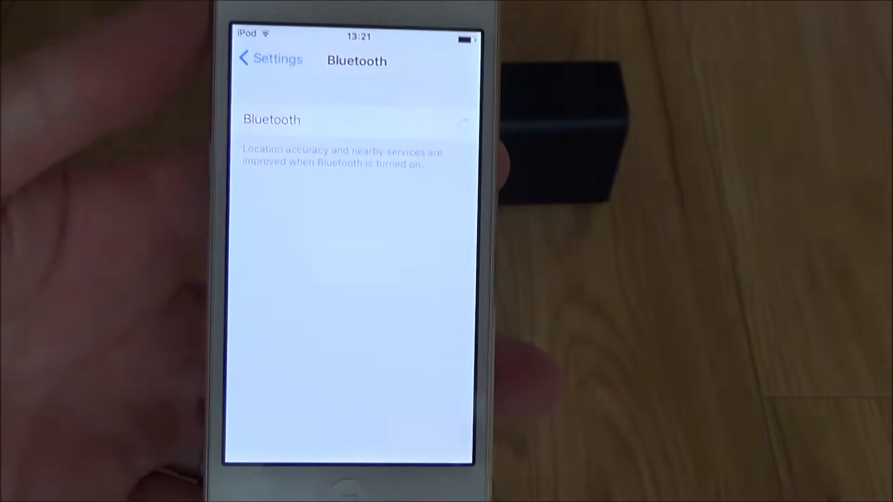
pyautogui.click(462, 120)
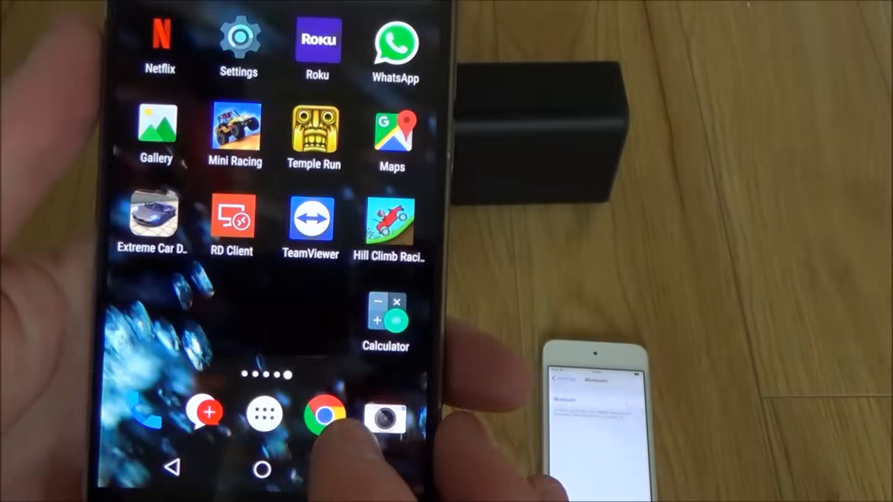
# Reach Network settings reset under Backup & reset in the phone's Settings
pyautogui.click(239, 37)
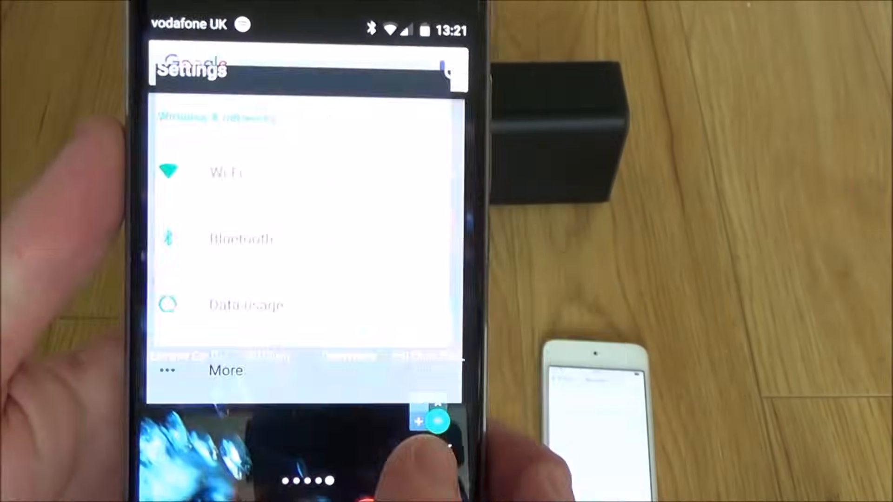
pyautogui.scroll(-3)
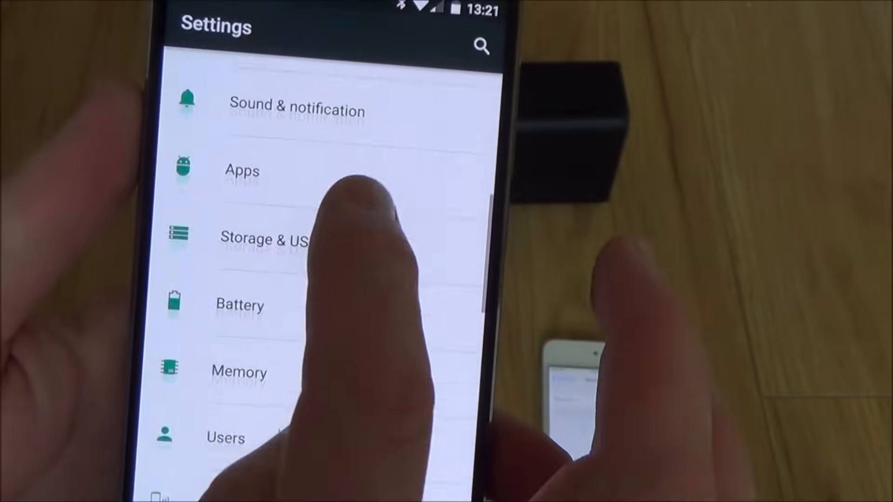
pyautogui.scroll(-3)
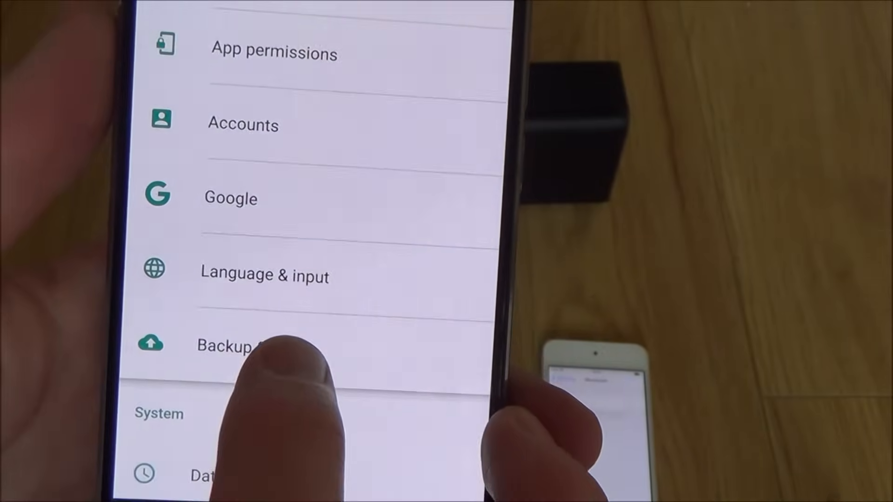
pyautogui.click(244, 346)
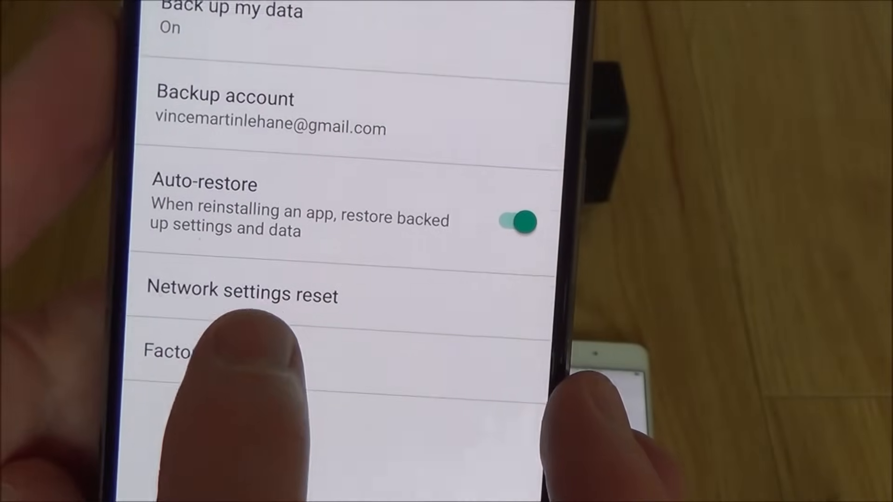
pyautogui.click(242, 294)
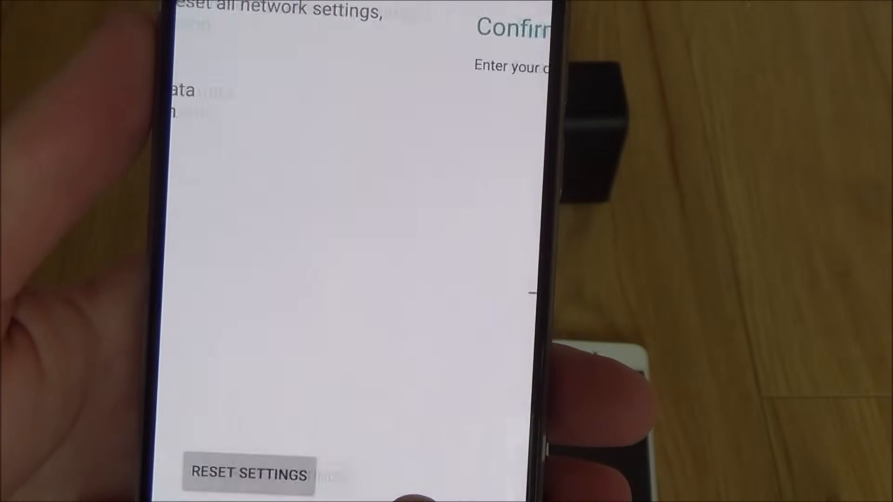
# Confirm RESET SETTINGS so all of the phone's network settings are reset
pyautogui.click(248, 476)
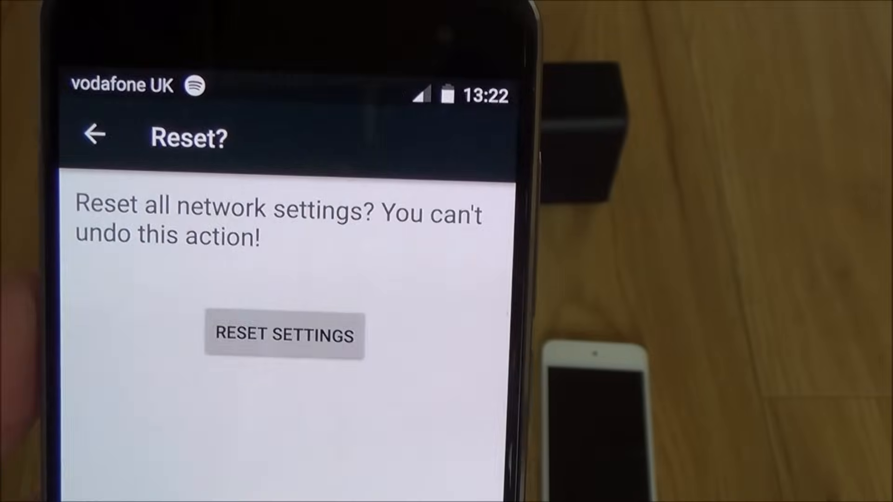
pyautogui.click(283, 336)
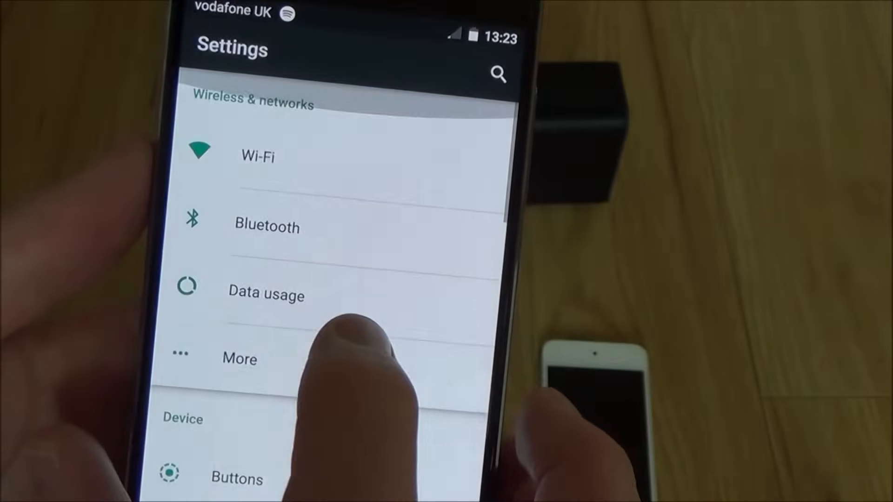
# Show the phone's Bluetooth page listing PULSE X under available devices
pyautogui.click(268, 227)
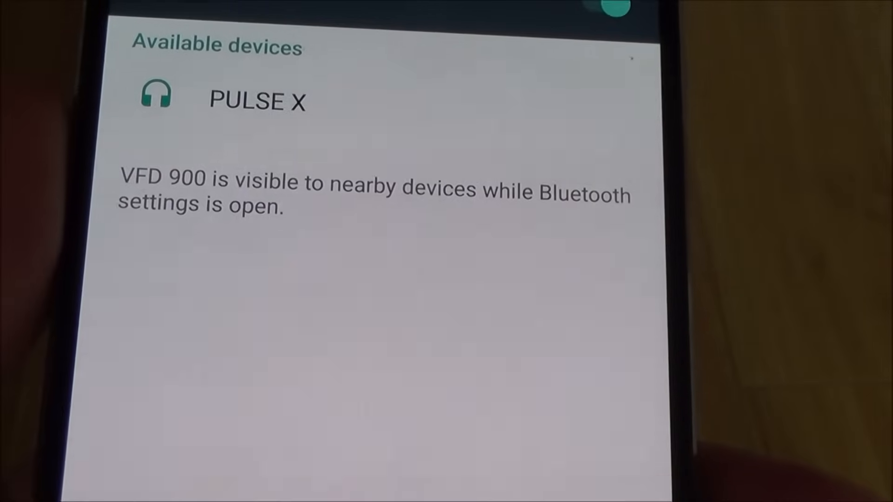
# Pair with PULSE X so it appears under Paired devices as Connected
pyautogui.click(257, 102)
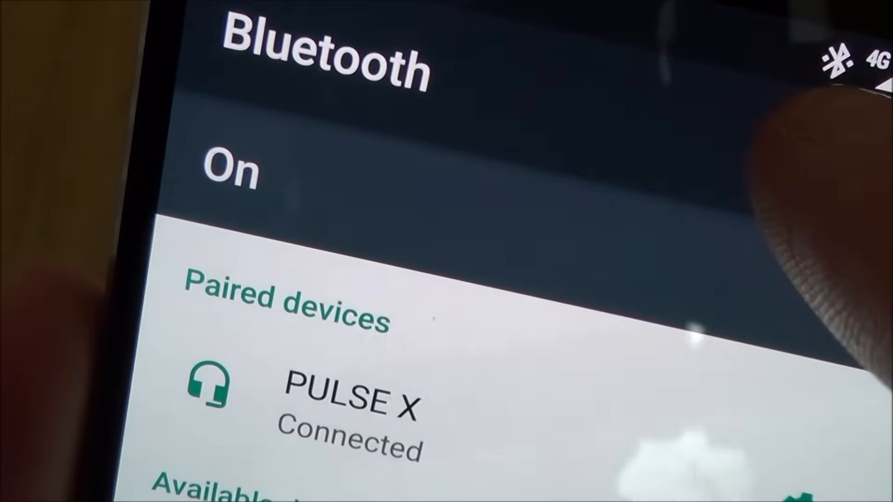
pyautogui.scroll(-3)
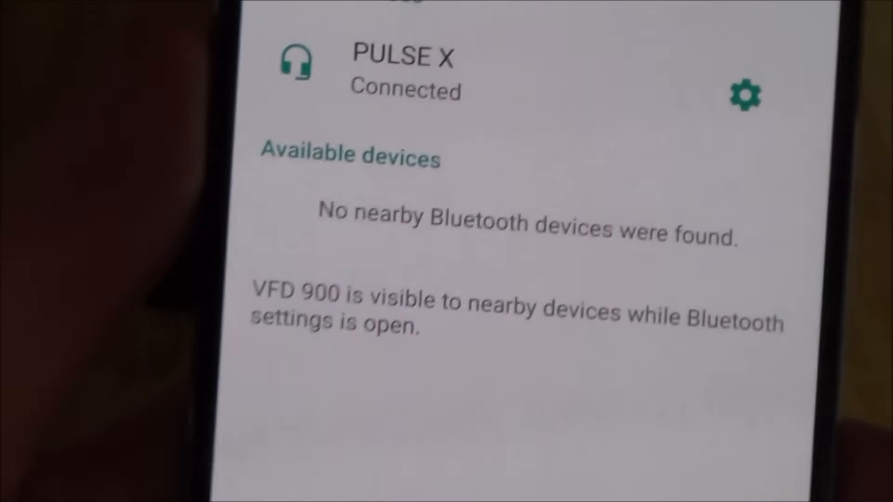